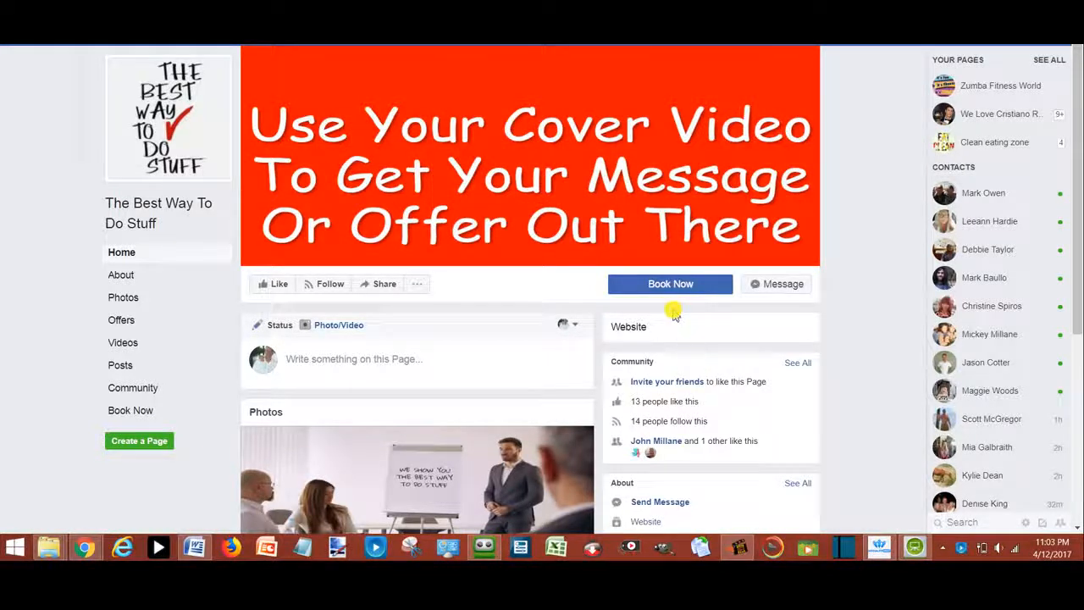
Use the Facebook page's Book Now button to open The Best Way To Do Stuff booking page.
click(669, 284)
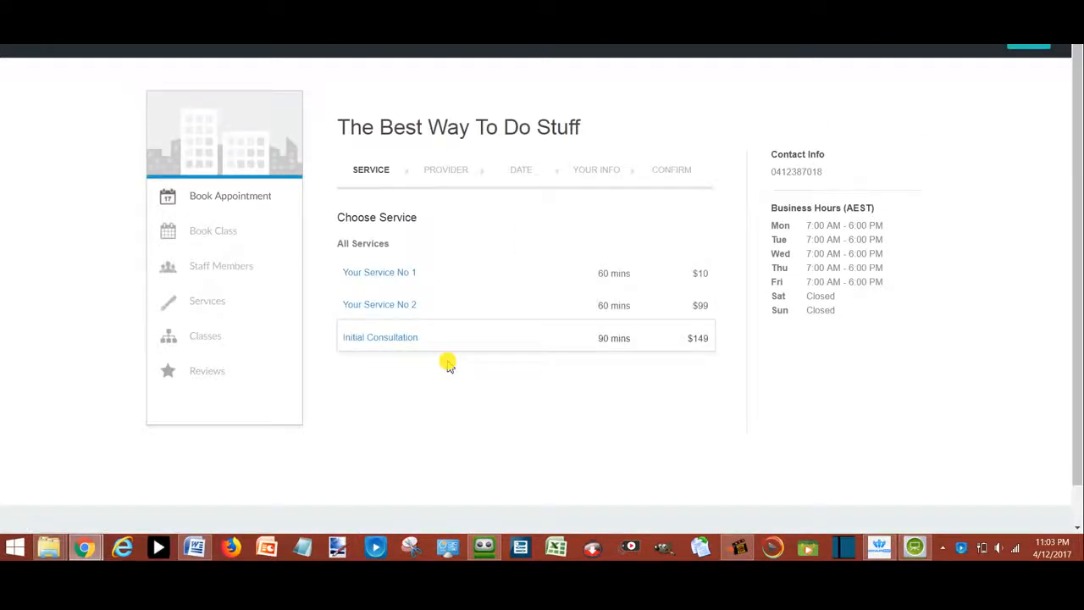
click(380, 337)
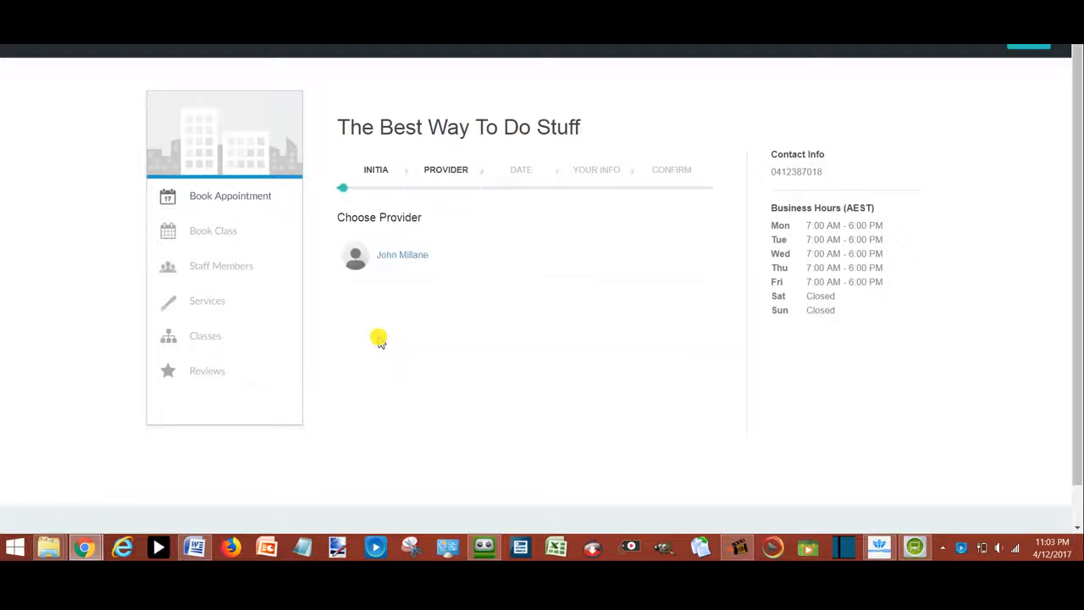
click(392, 255)
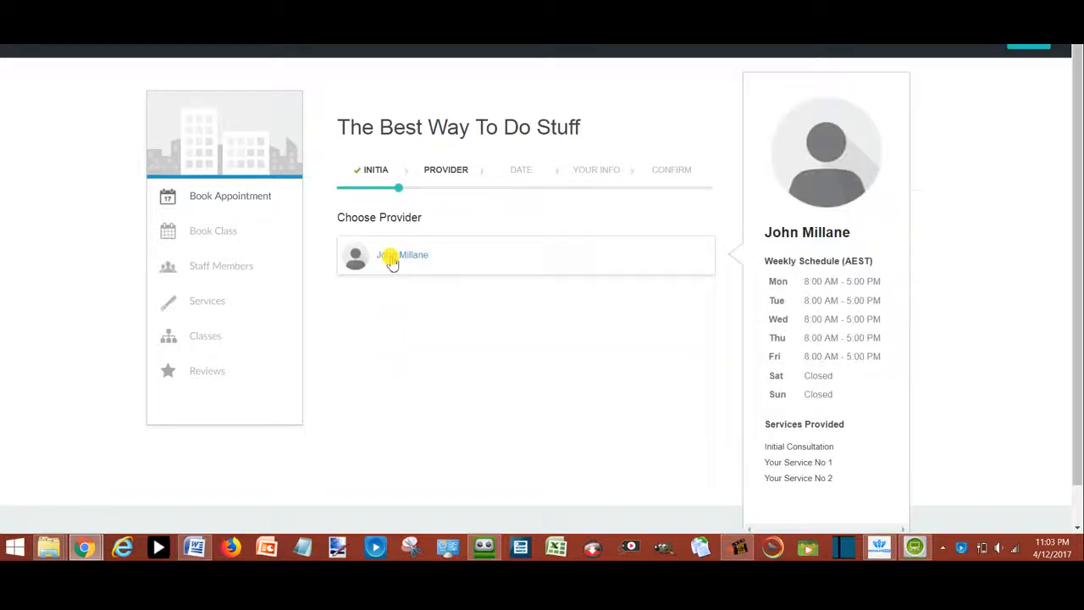
click(402, 255)
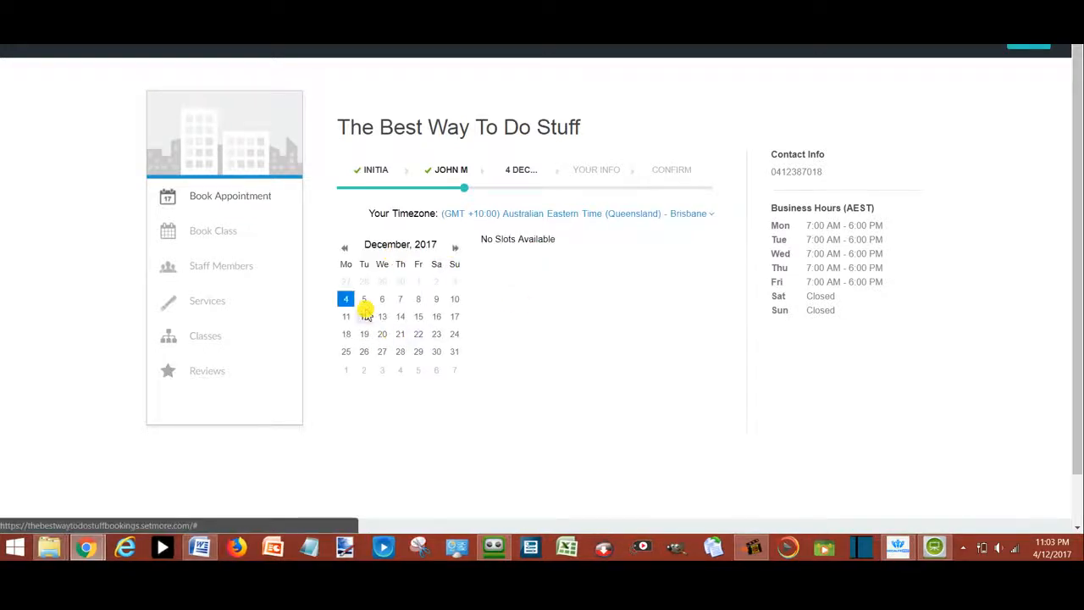
mouse_move(382, 298)
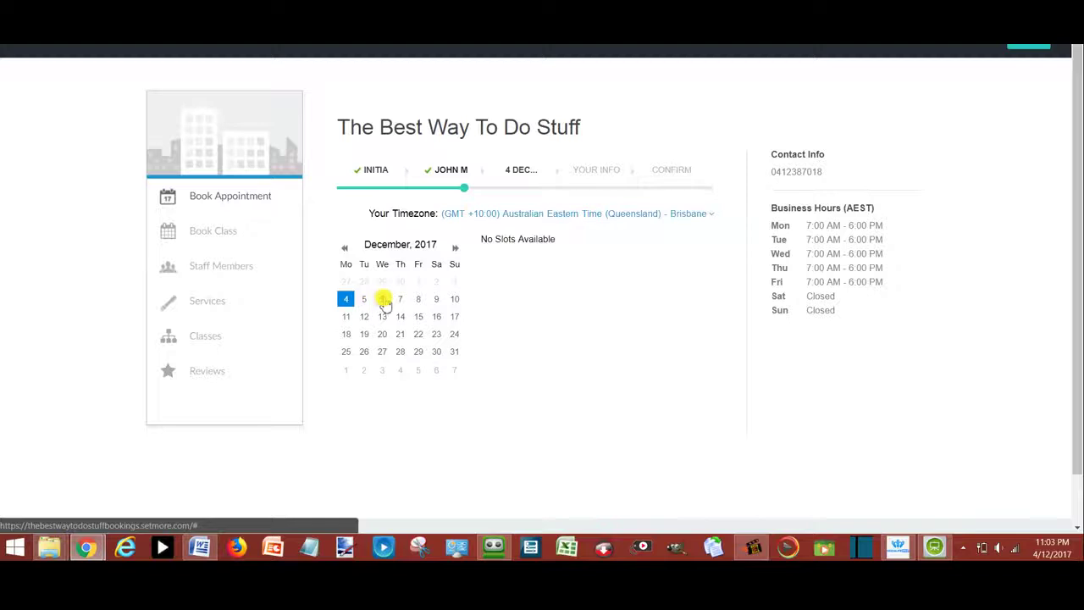
Pick Wednesday 6 December at 1:00 pm as the appointment time.
click(382, 298)
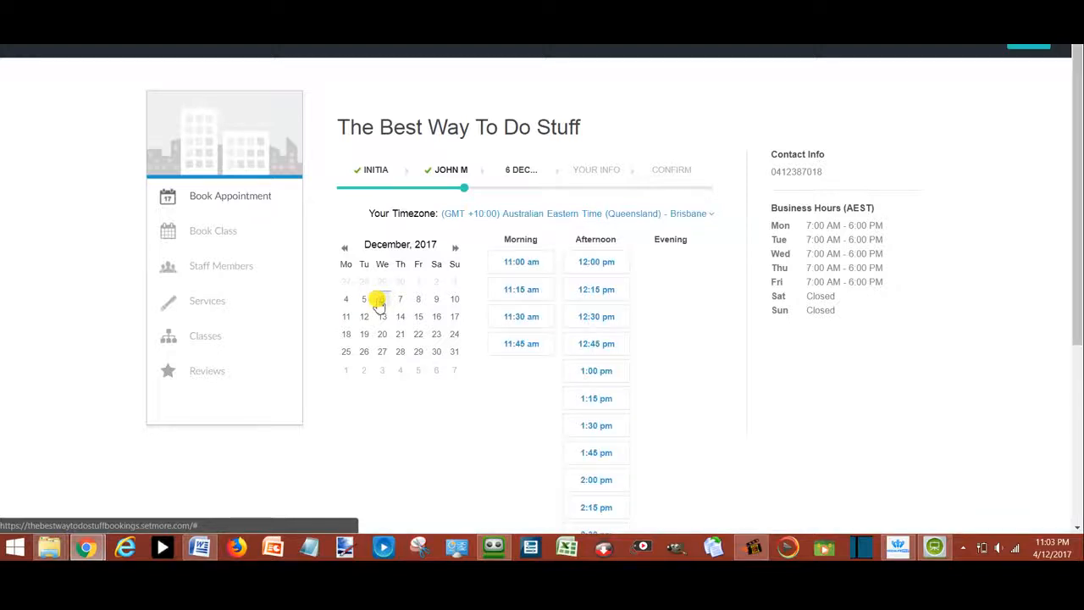
click(382, 299)
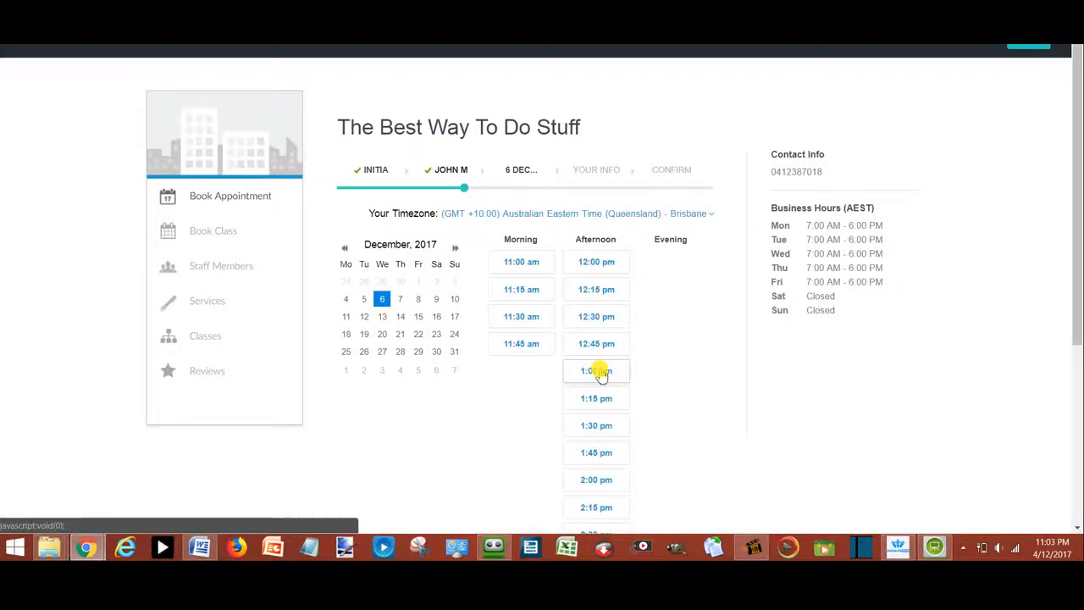
click(596, 371)
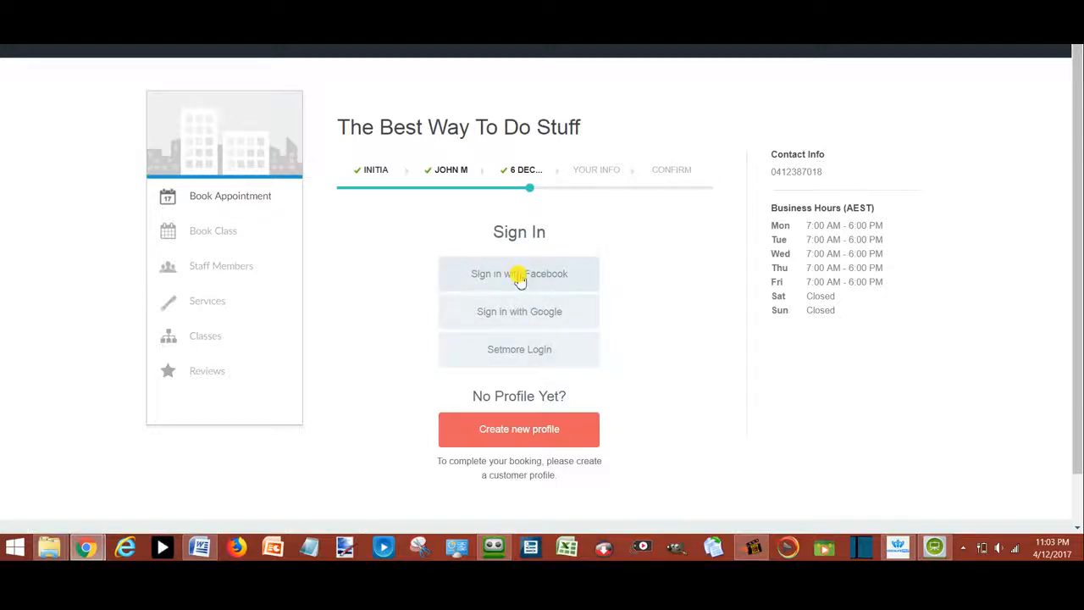
Sign in with Facebook and begin entering the mobile number and street address.
click(519, 273)
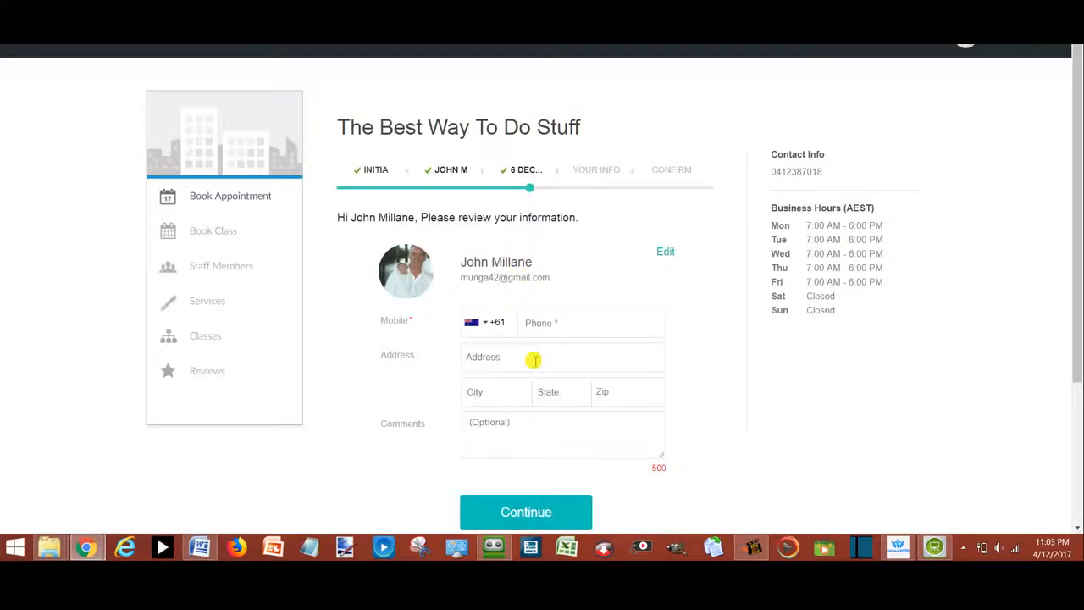
click(584, 323)
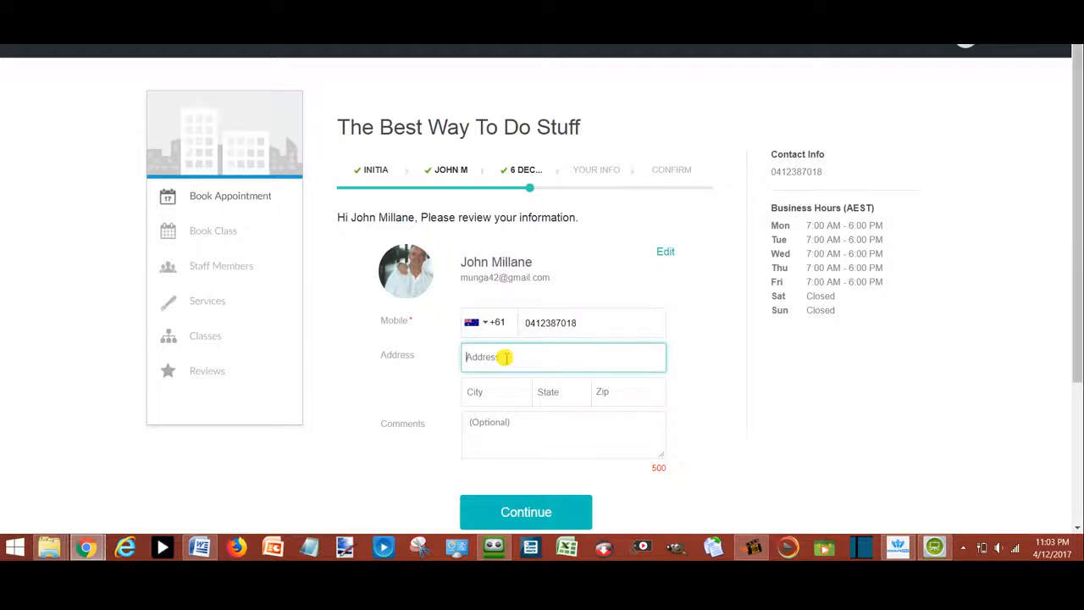
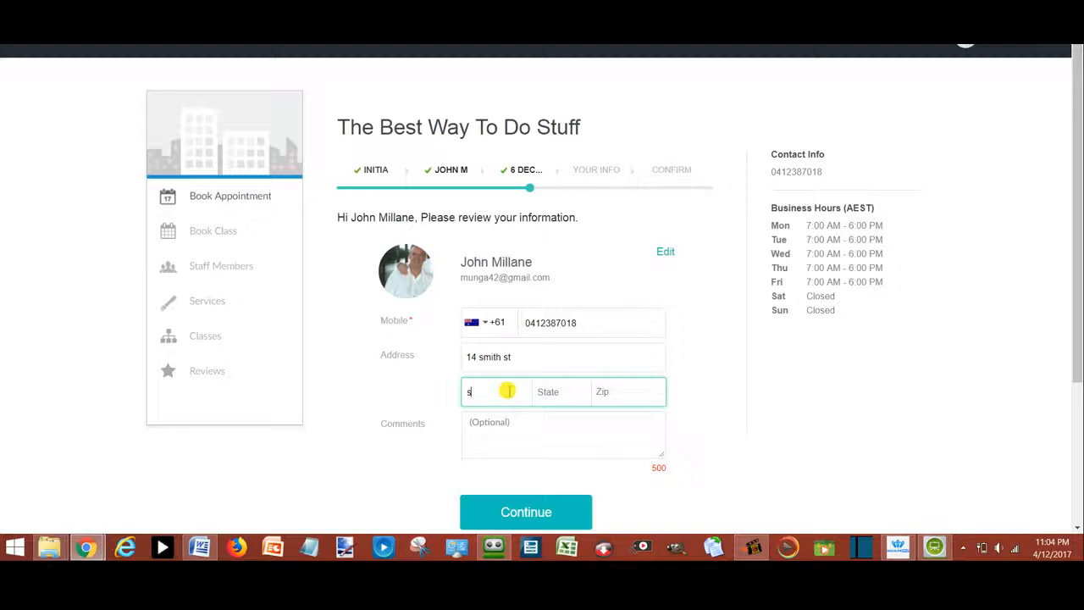
Fill city Southport, state QLD and postcode 4227 from the autofill suggestion.
text(outhport)
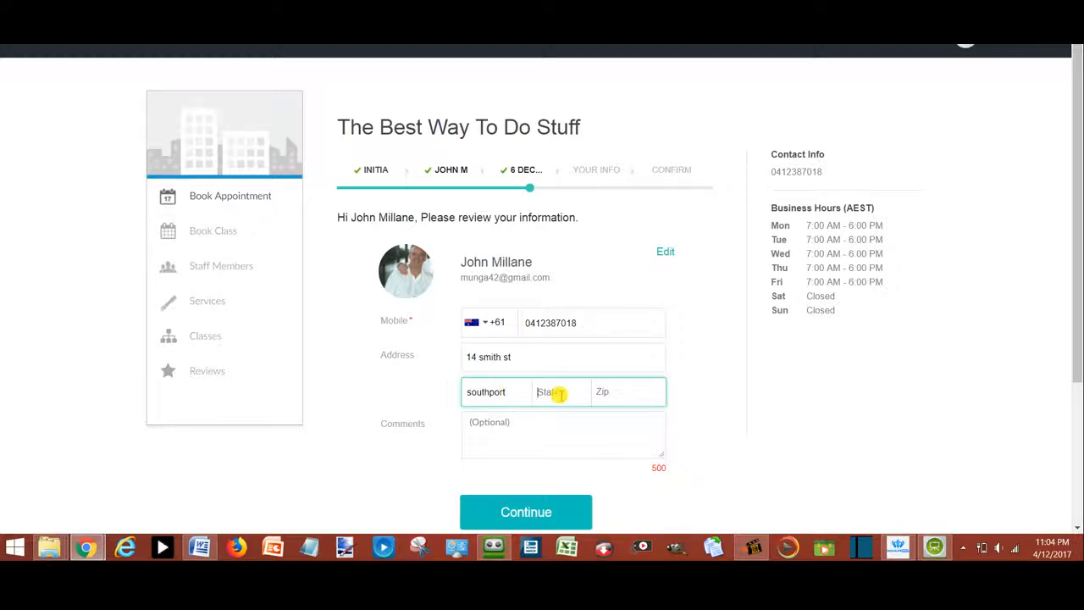
text(Q)
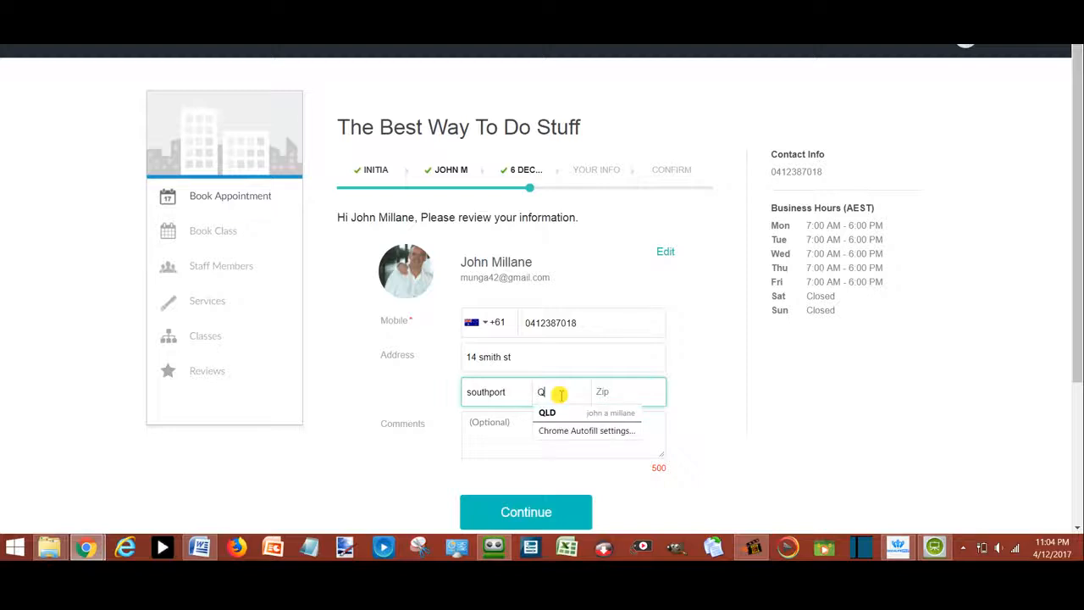
text(ld)
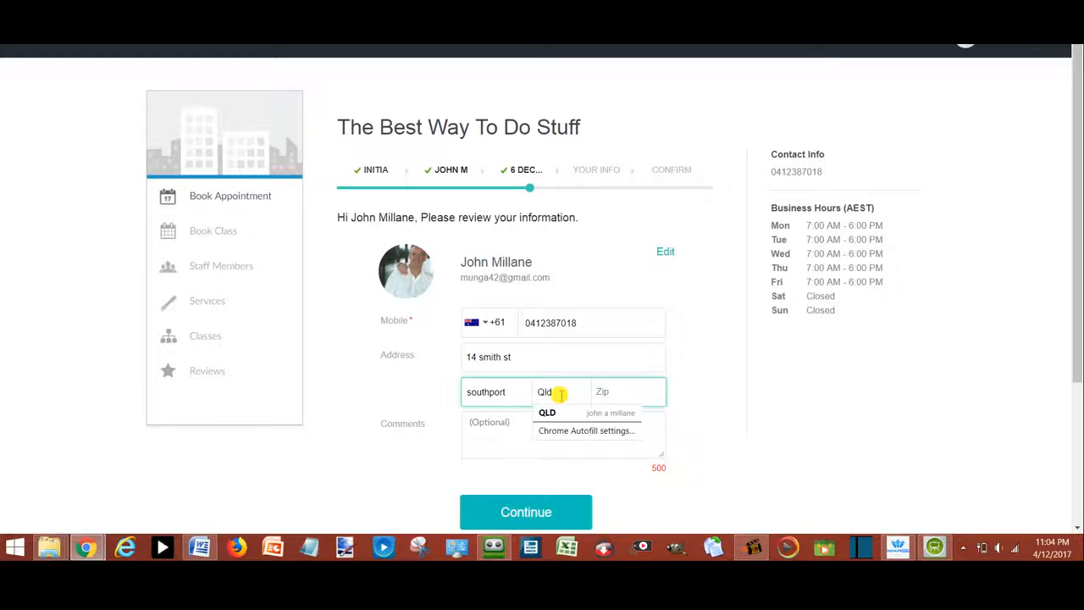
click(547, 412)
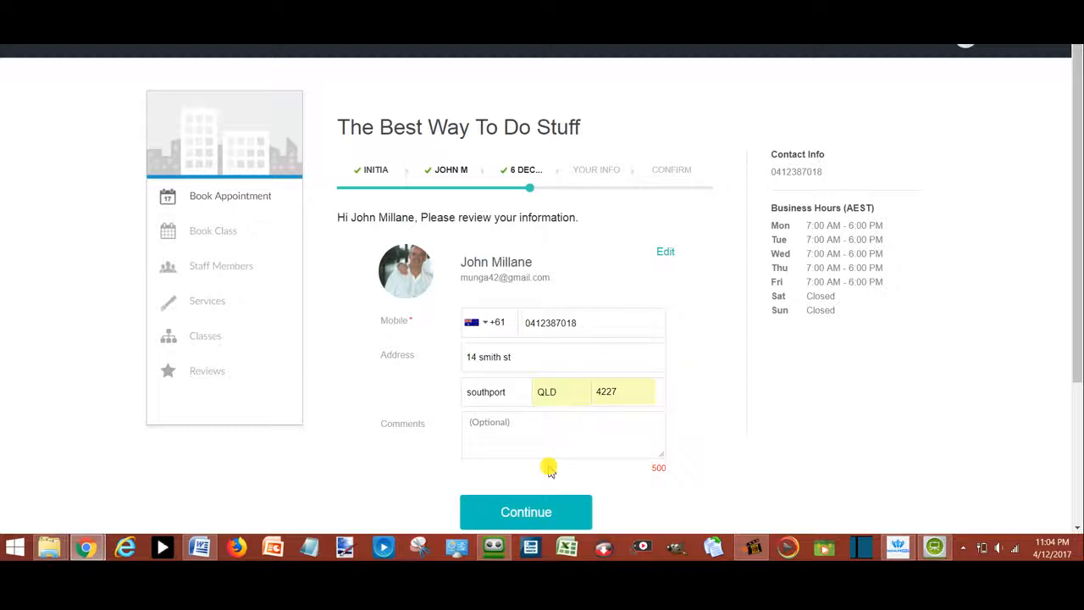
mouse_move(517, 512)
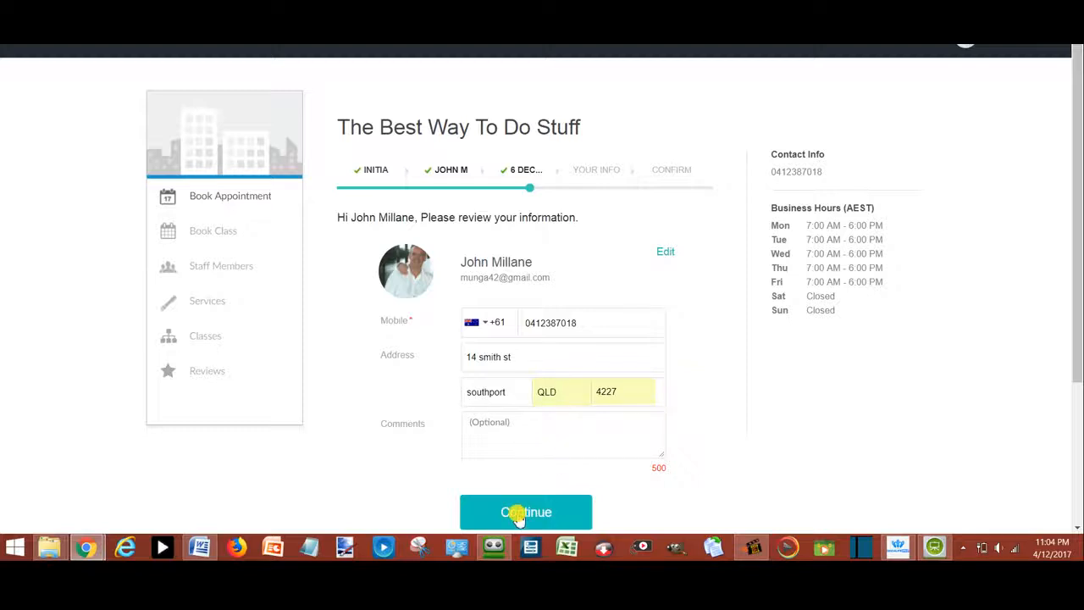
Review the Initial Consultation details and confirm the booking.
click(526, 512)
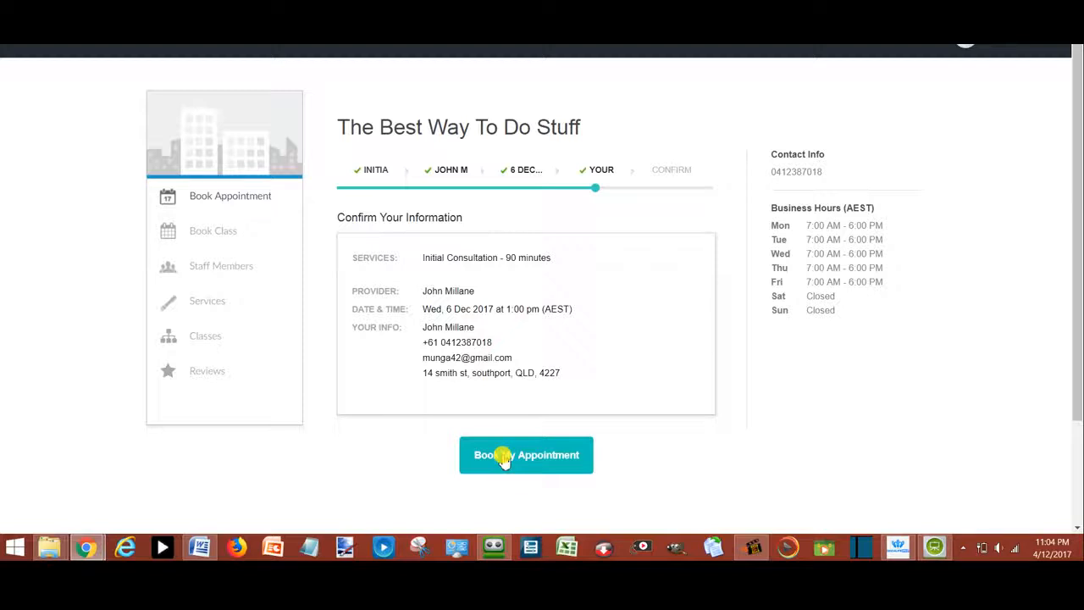
click(526, 455)
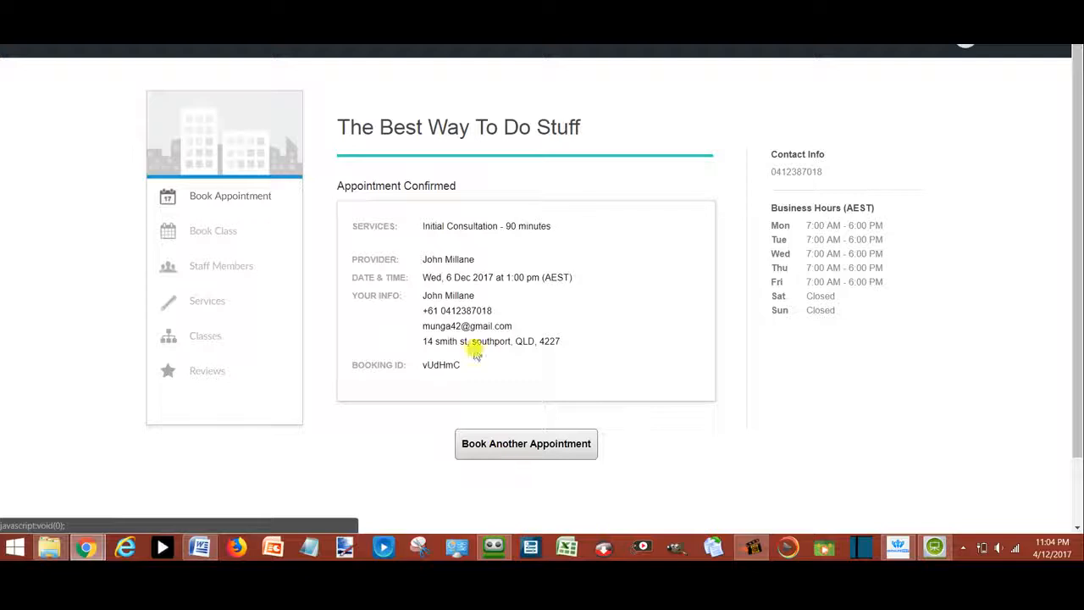
mouse_move(91, 214)
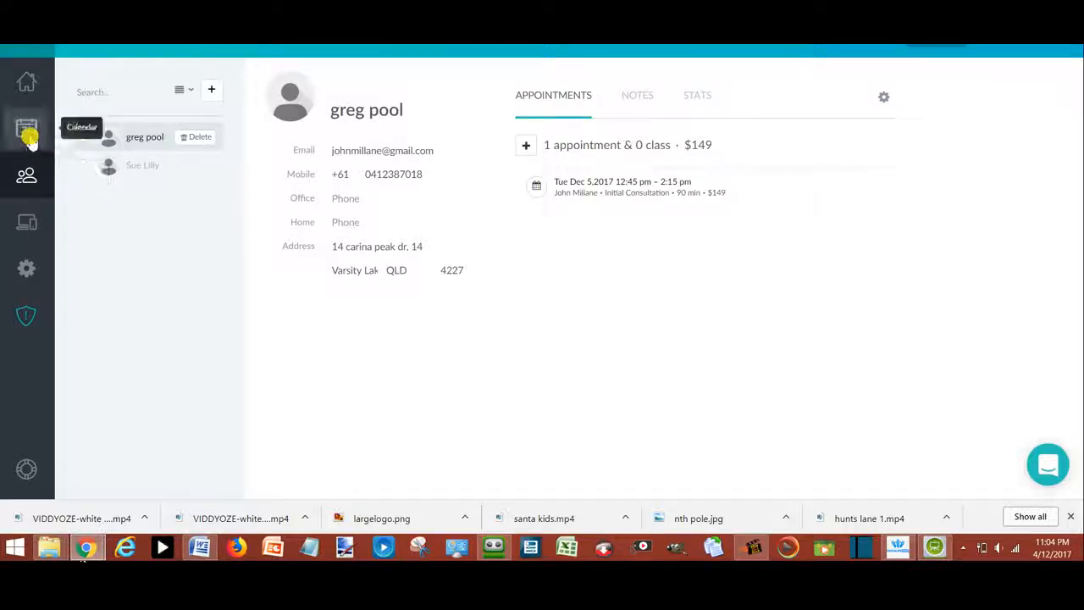
Show the Dec 04–10 weekly calendar, scrolled to the Wednesday 1pm consultation.
click(26, 128)
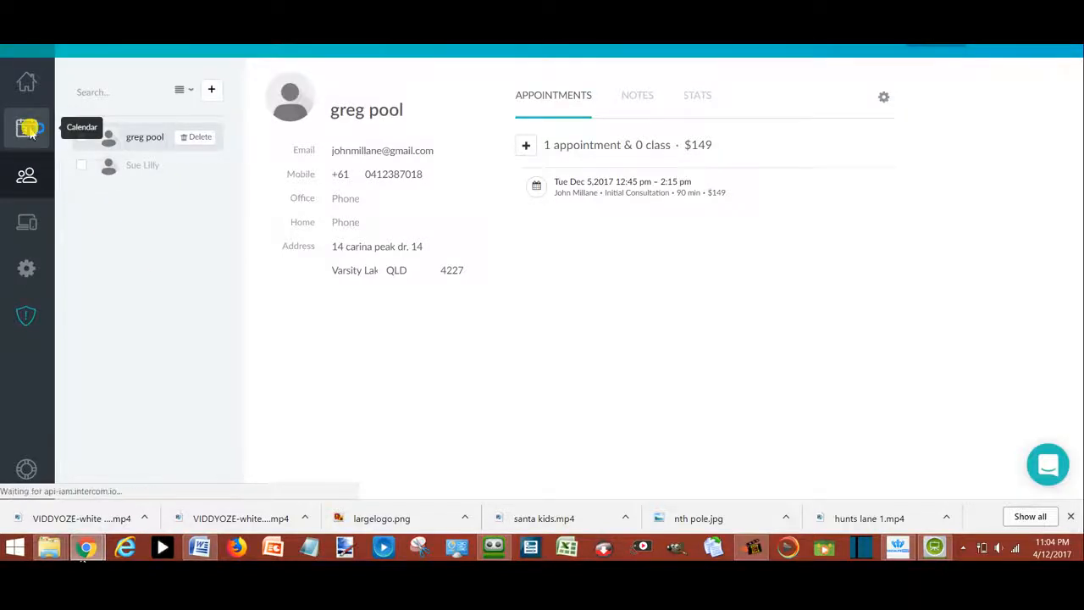
click(27, 127)
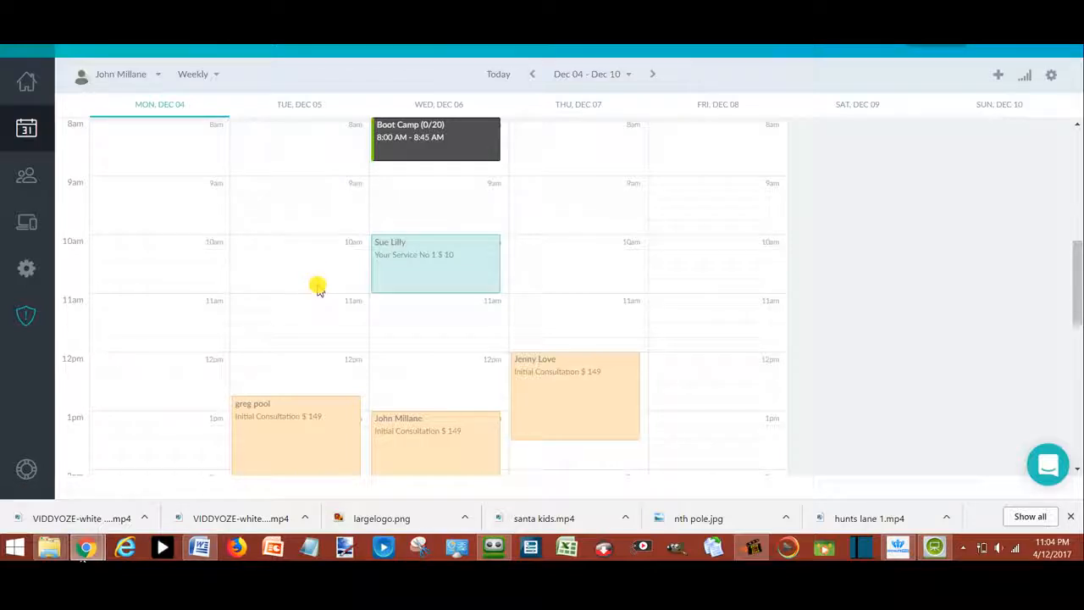
scroll(down, 3)
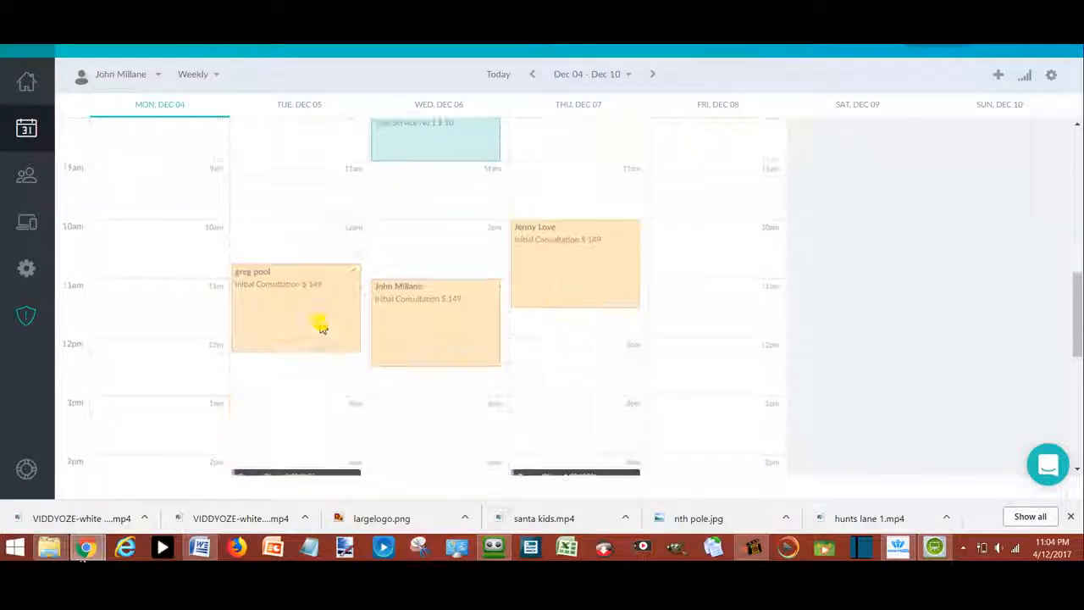
scroll(down, 3)
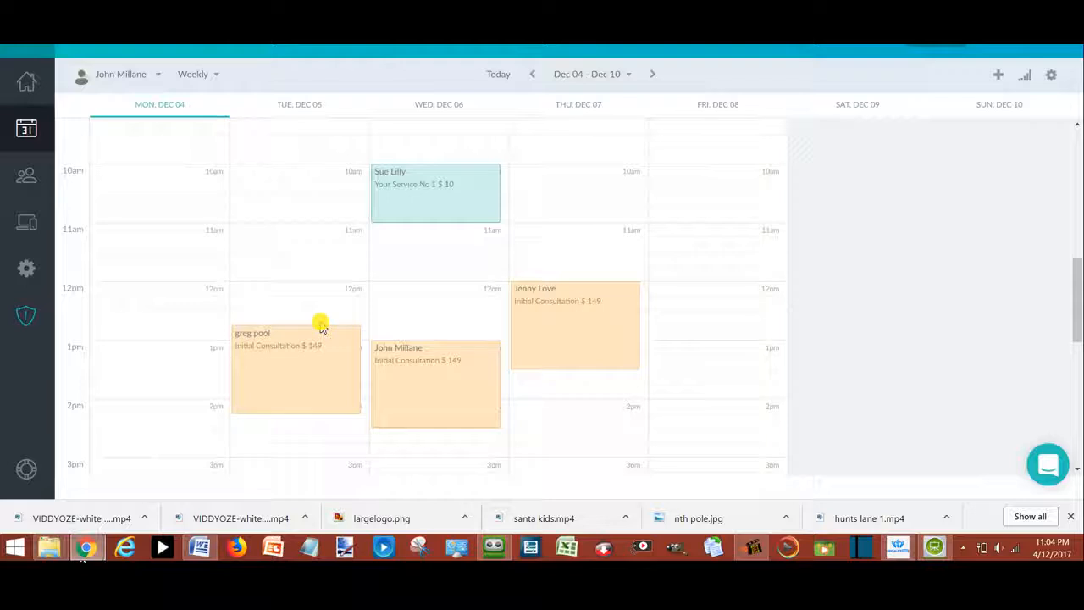
mouse_move(440, 382)
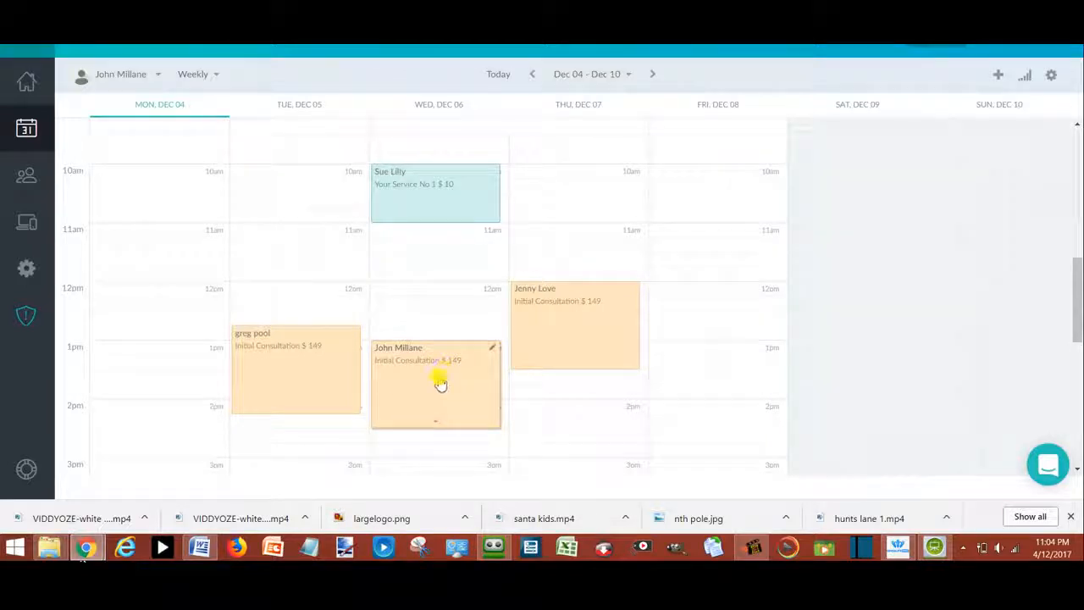